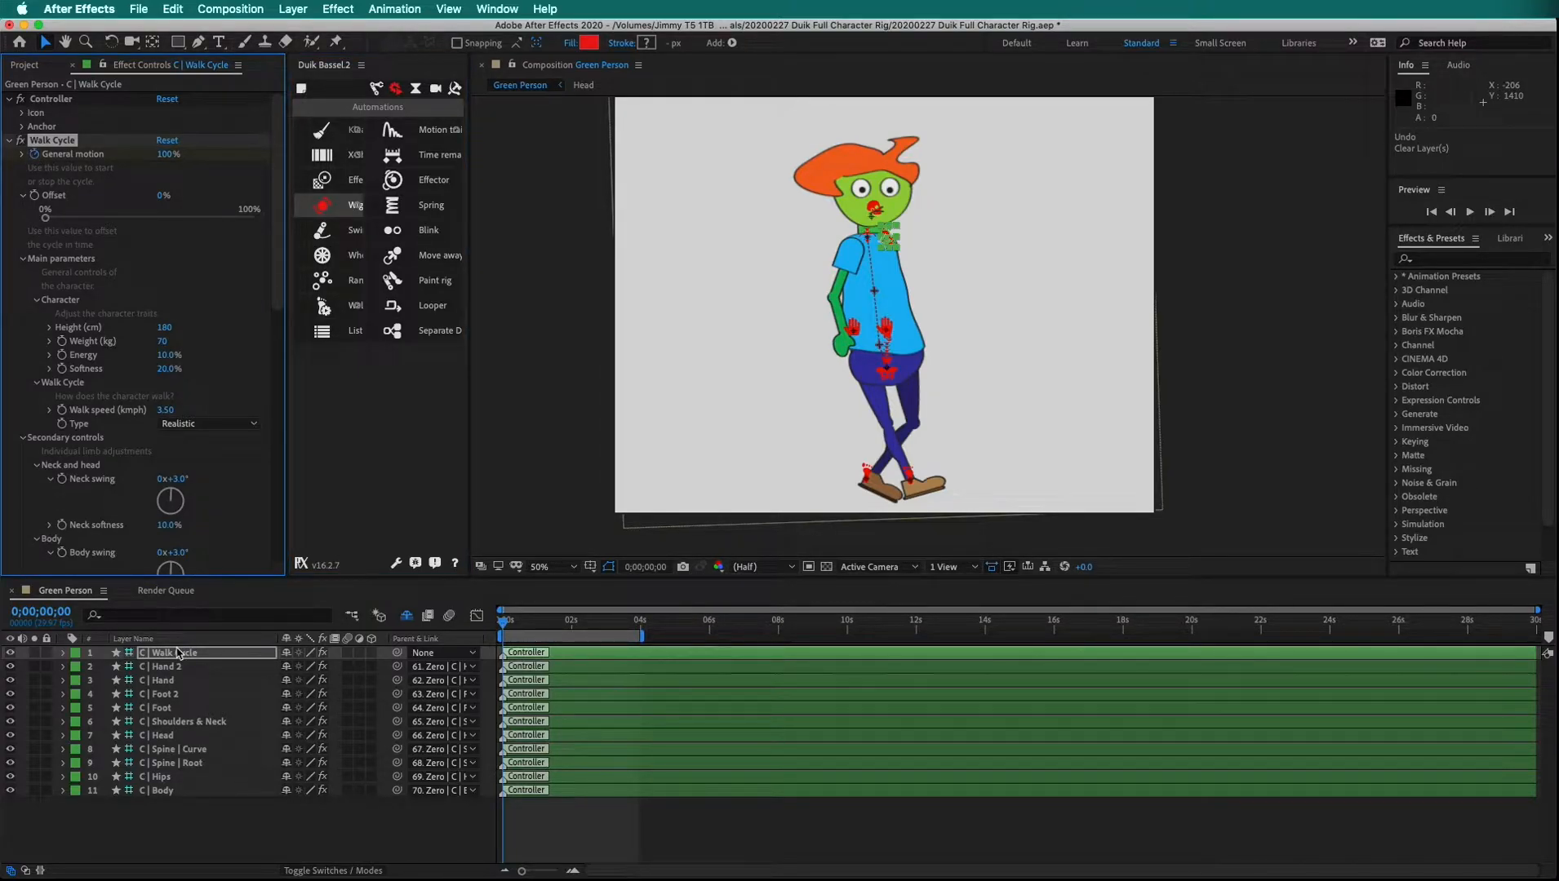
Select the C | Walk Cycle layer and keyframe General motion at 0% on frame 0
left_click(169, 652)
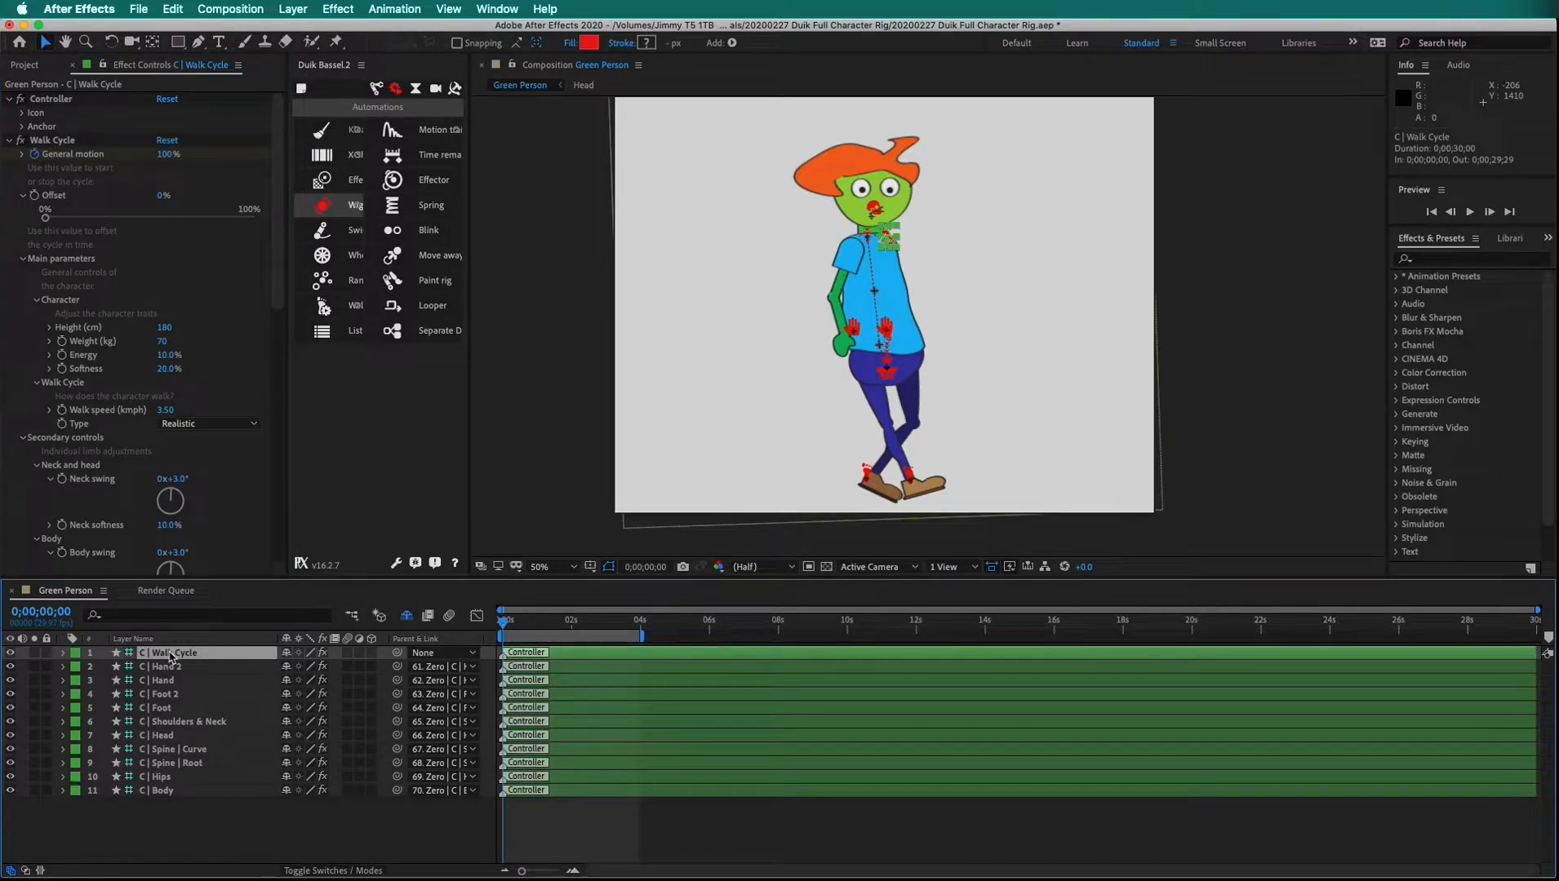
left_click(64, 653)
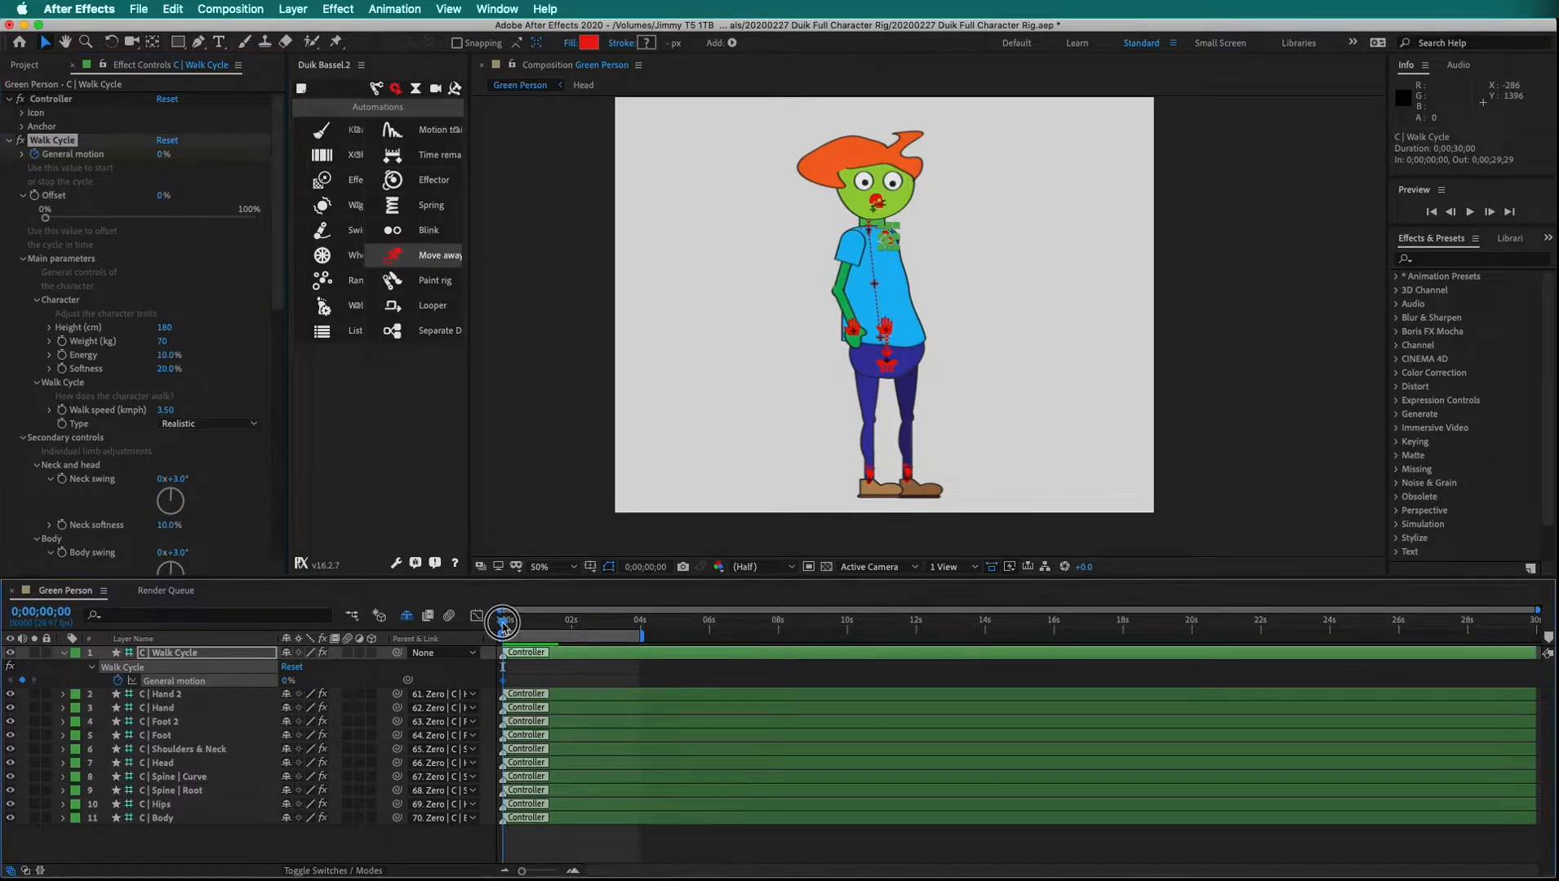
Paste 100% General motion keyframes and a 0% keyframe after two seconds, then preview
left_click(505, 621)
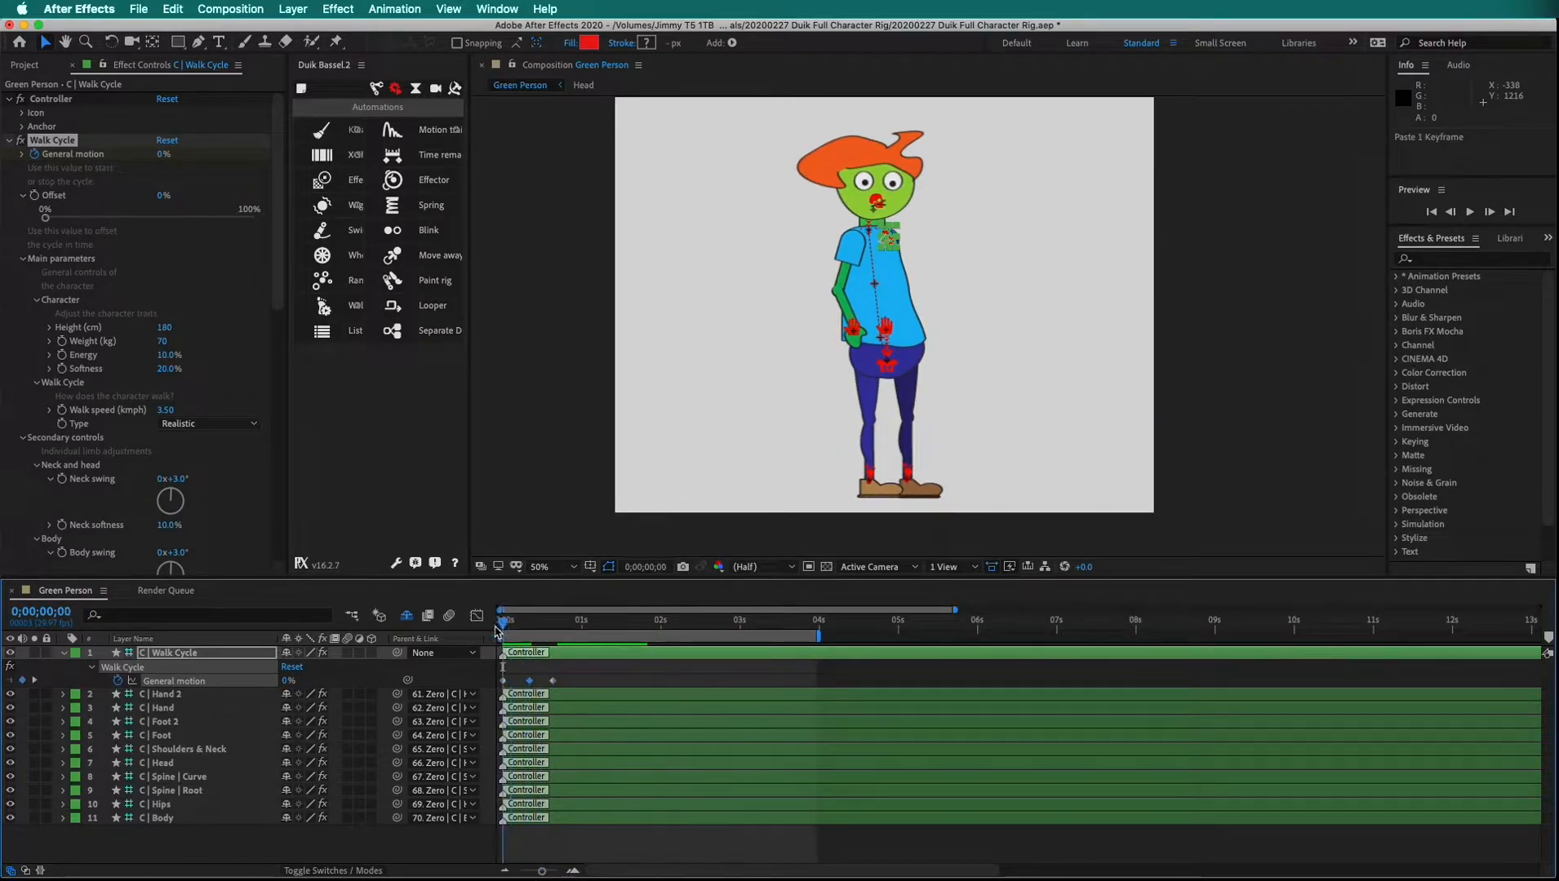
key("space")
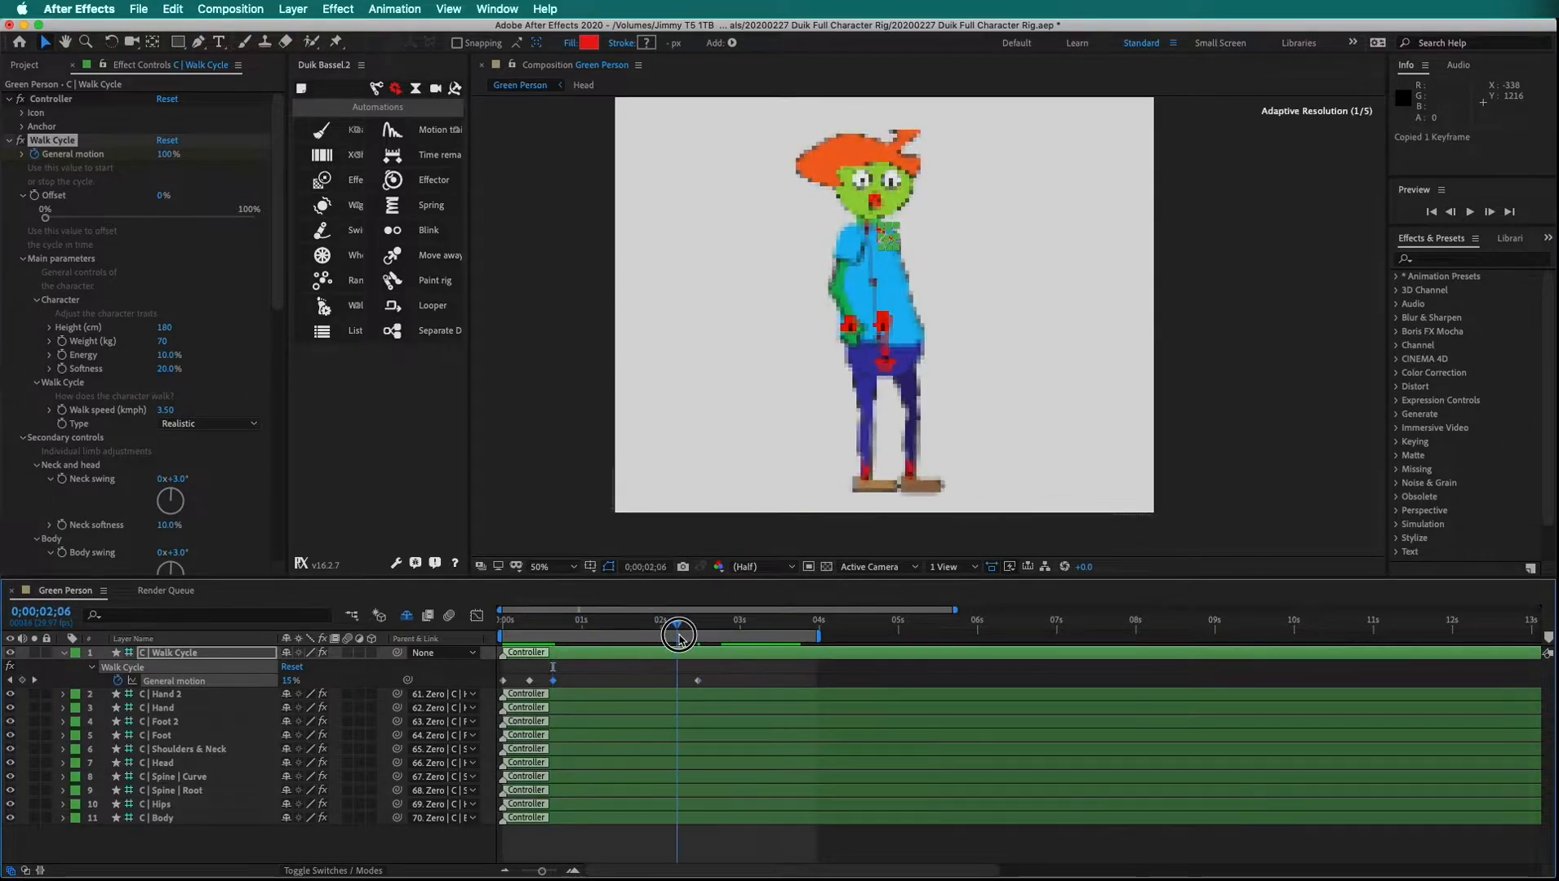
left_click(429, 616)
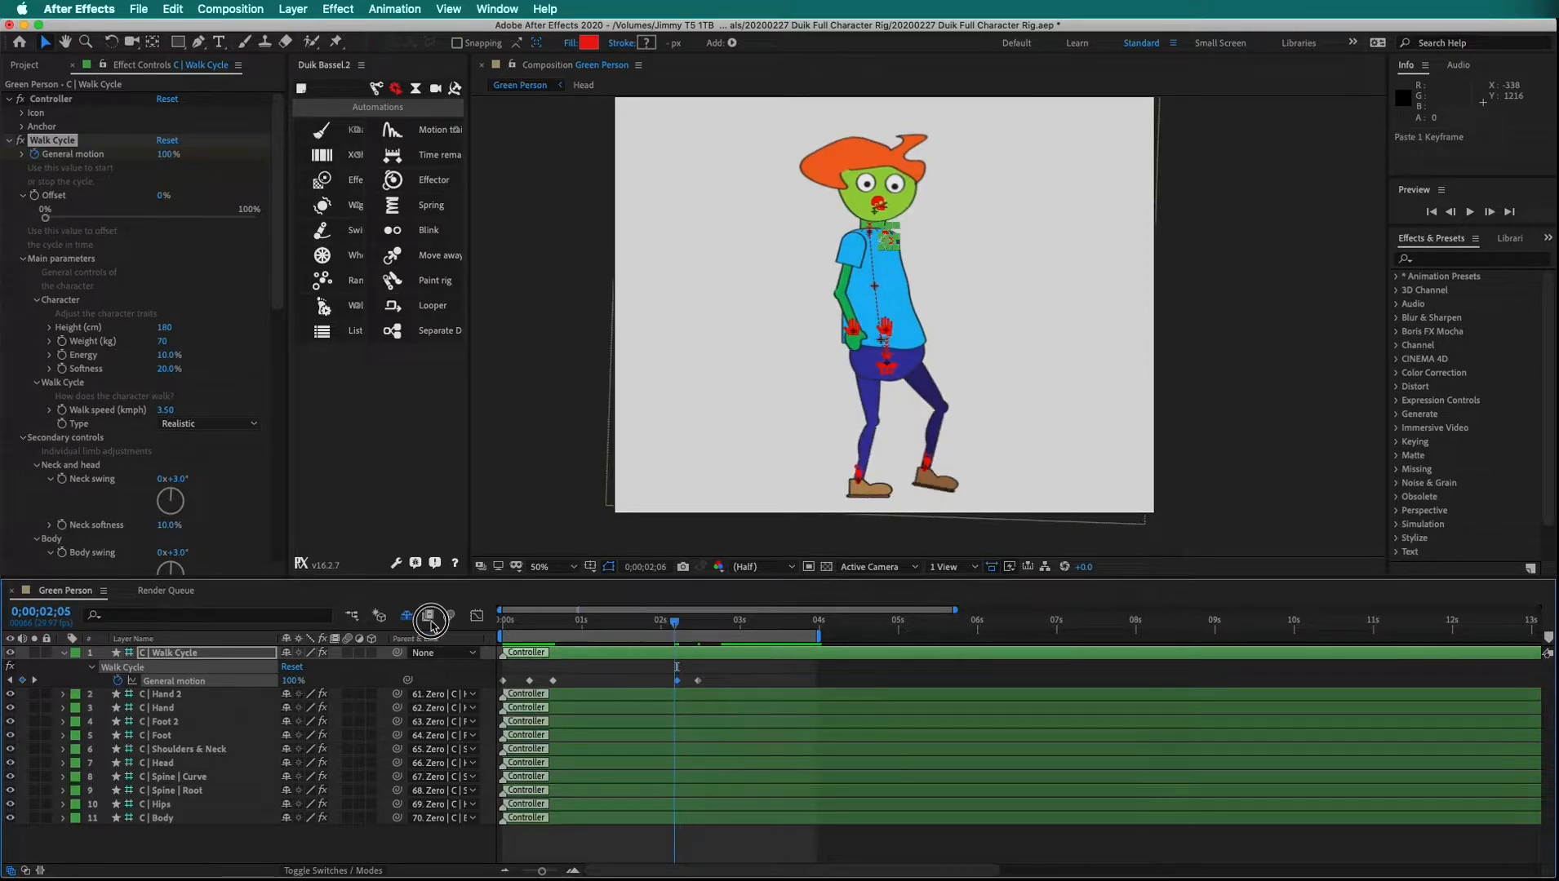
left_click(1488, 211)
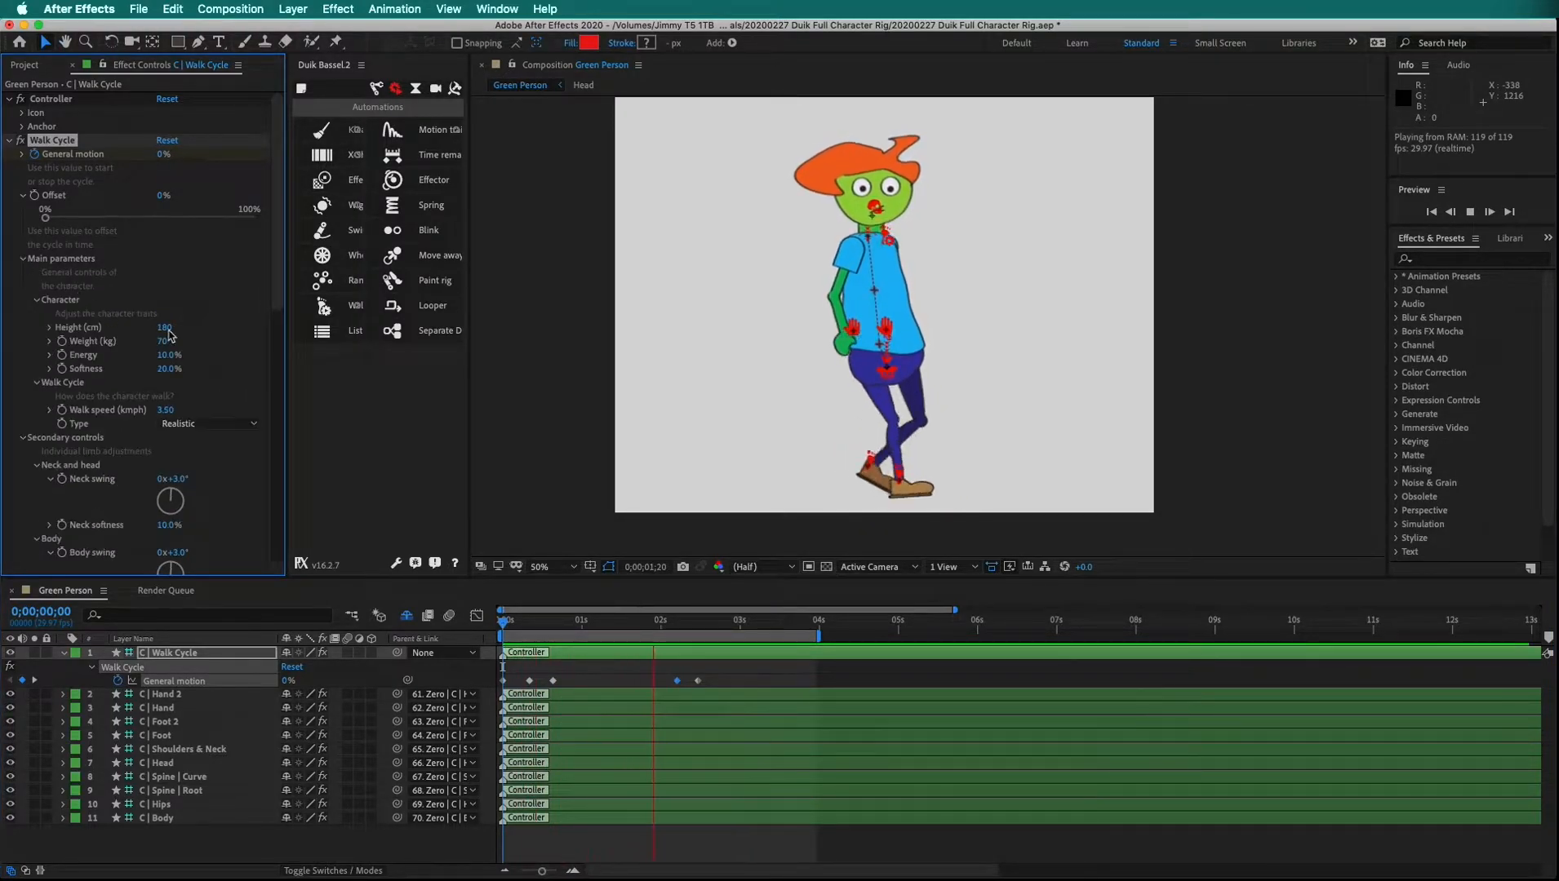
Collapse Character, set Walk speed to 2.40 km/h and choose the Dancing walk type
left_click(36, 300)
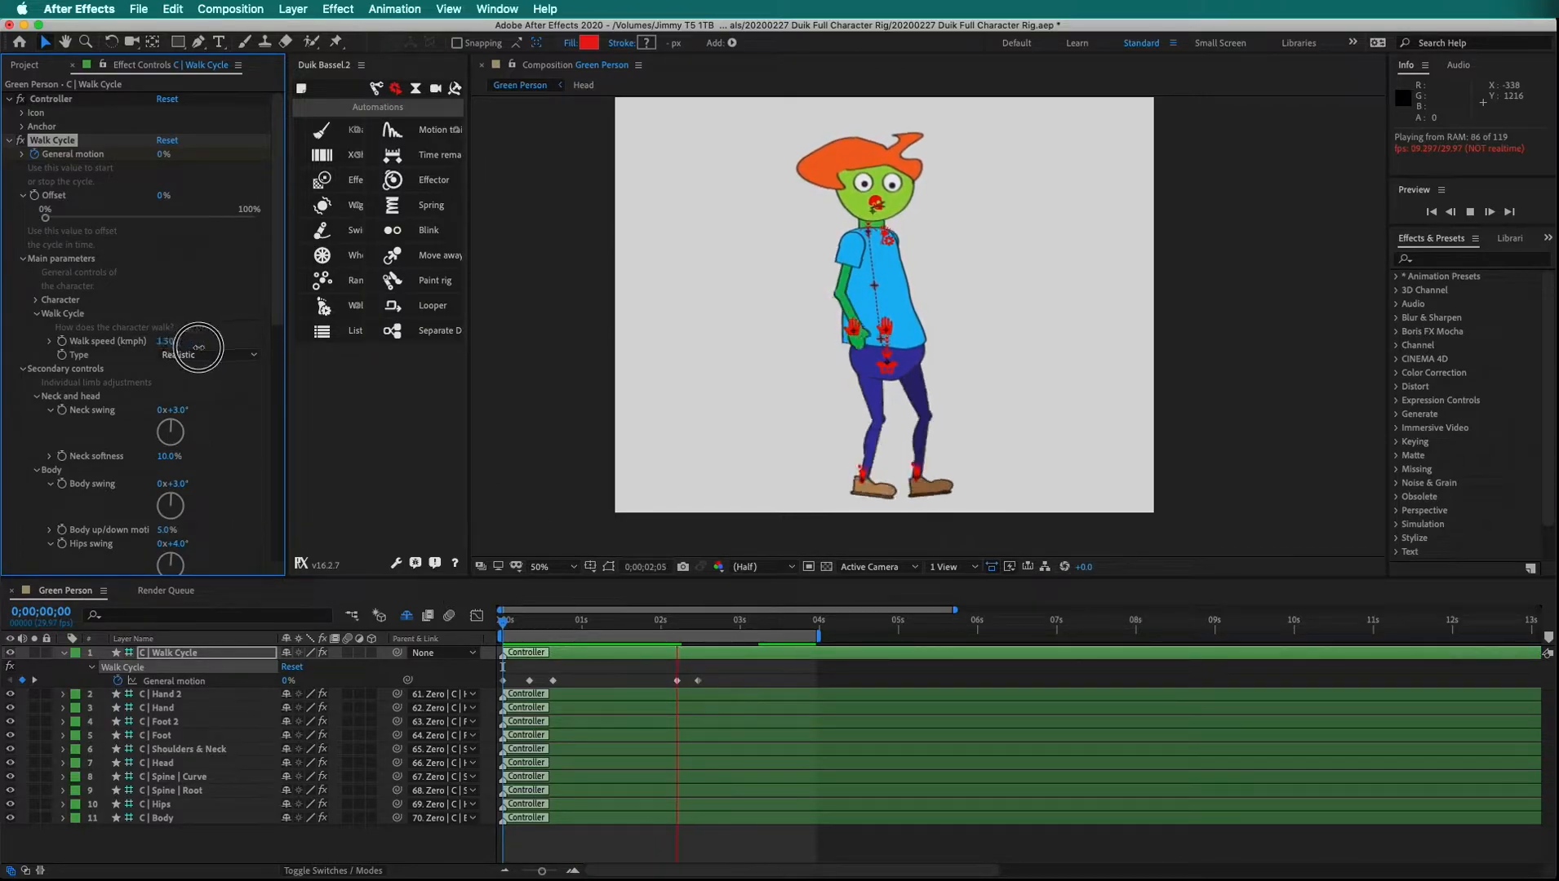
left_click(209, 355)
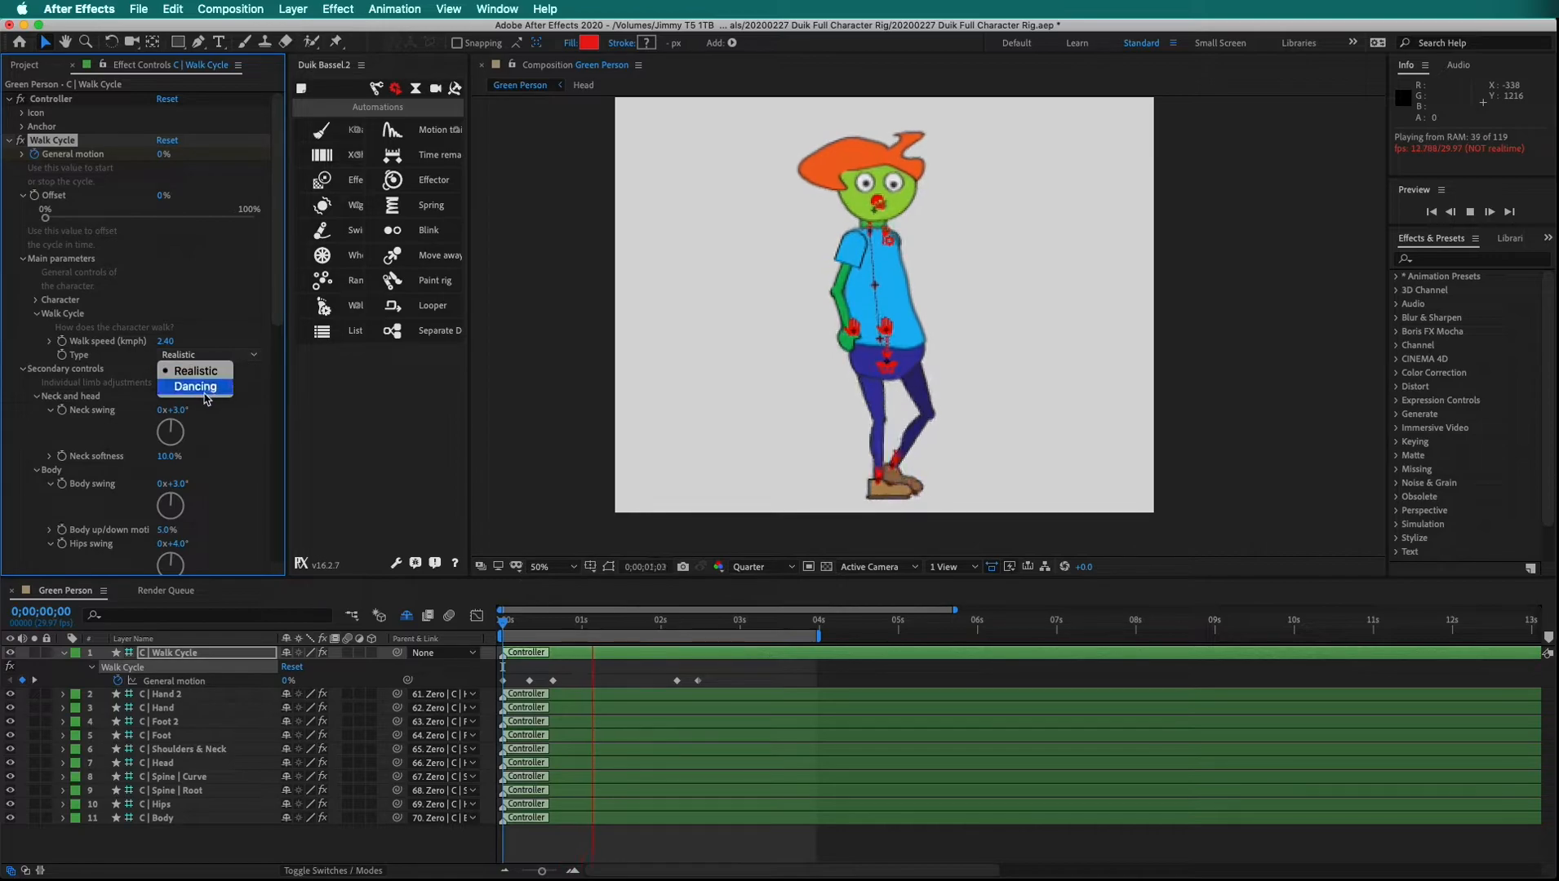
left_click(194, 385)
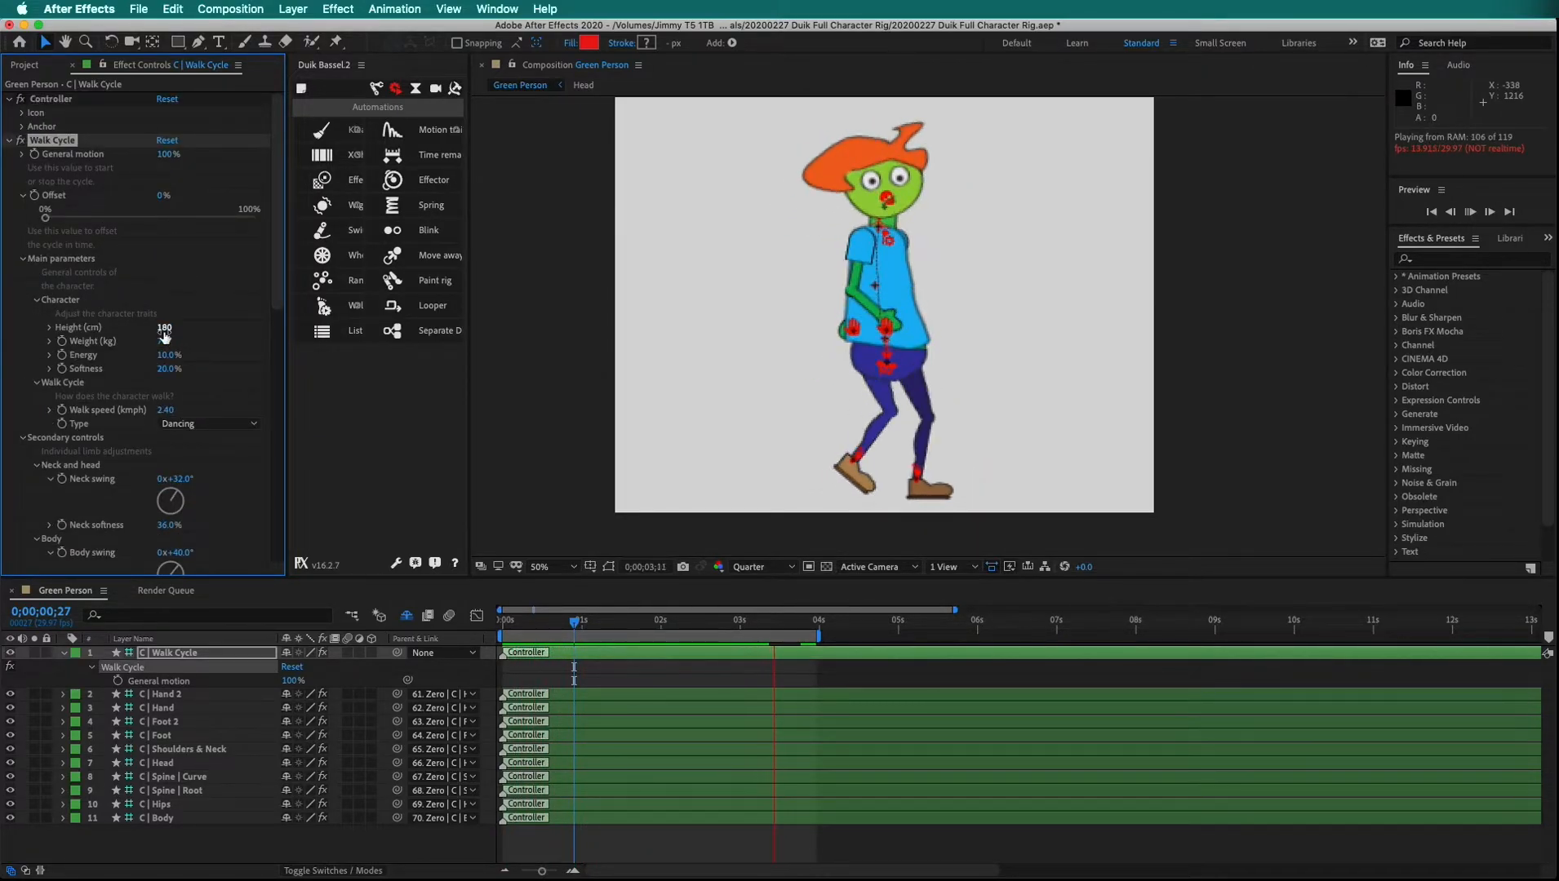
Scrub the character's Height up to 202 cm
left_click_drag(164, 327, 199, 327)
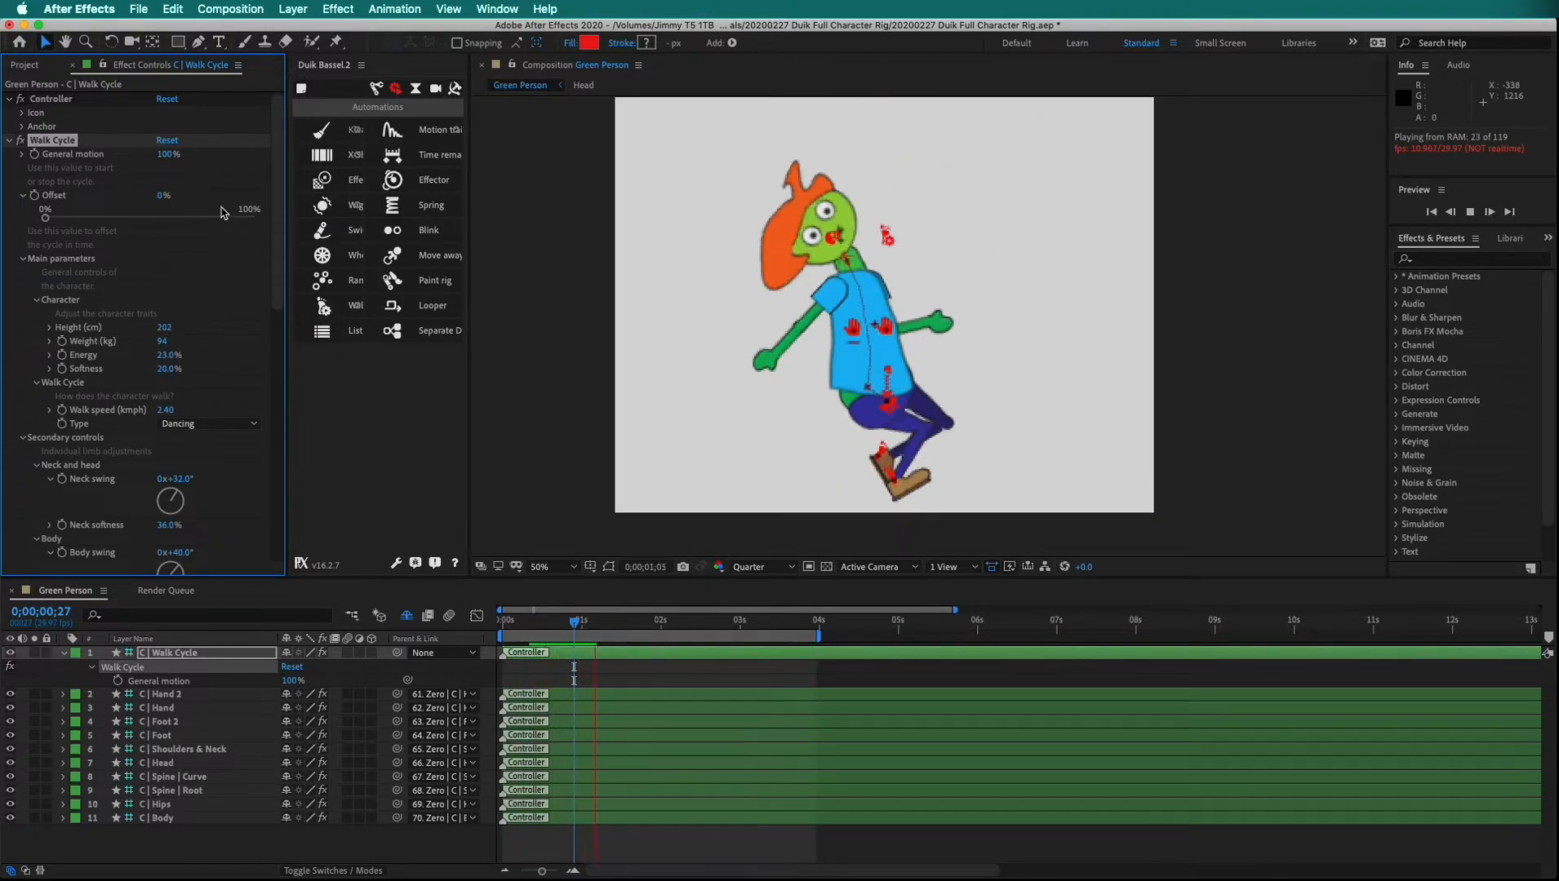
Reset Walk Cycle to defaults (Realistic, 3.50 km/h, 180 cm, 70 kg) and re-keyframe General motion
left_click(168, 140)
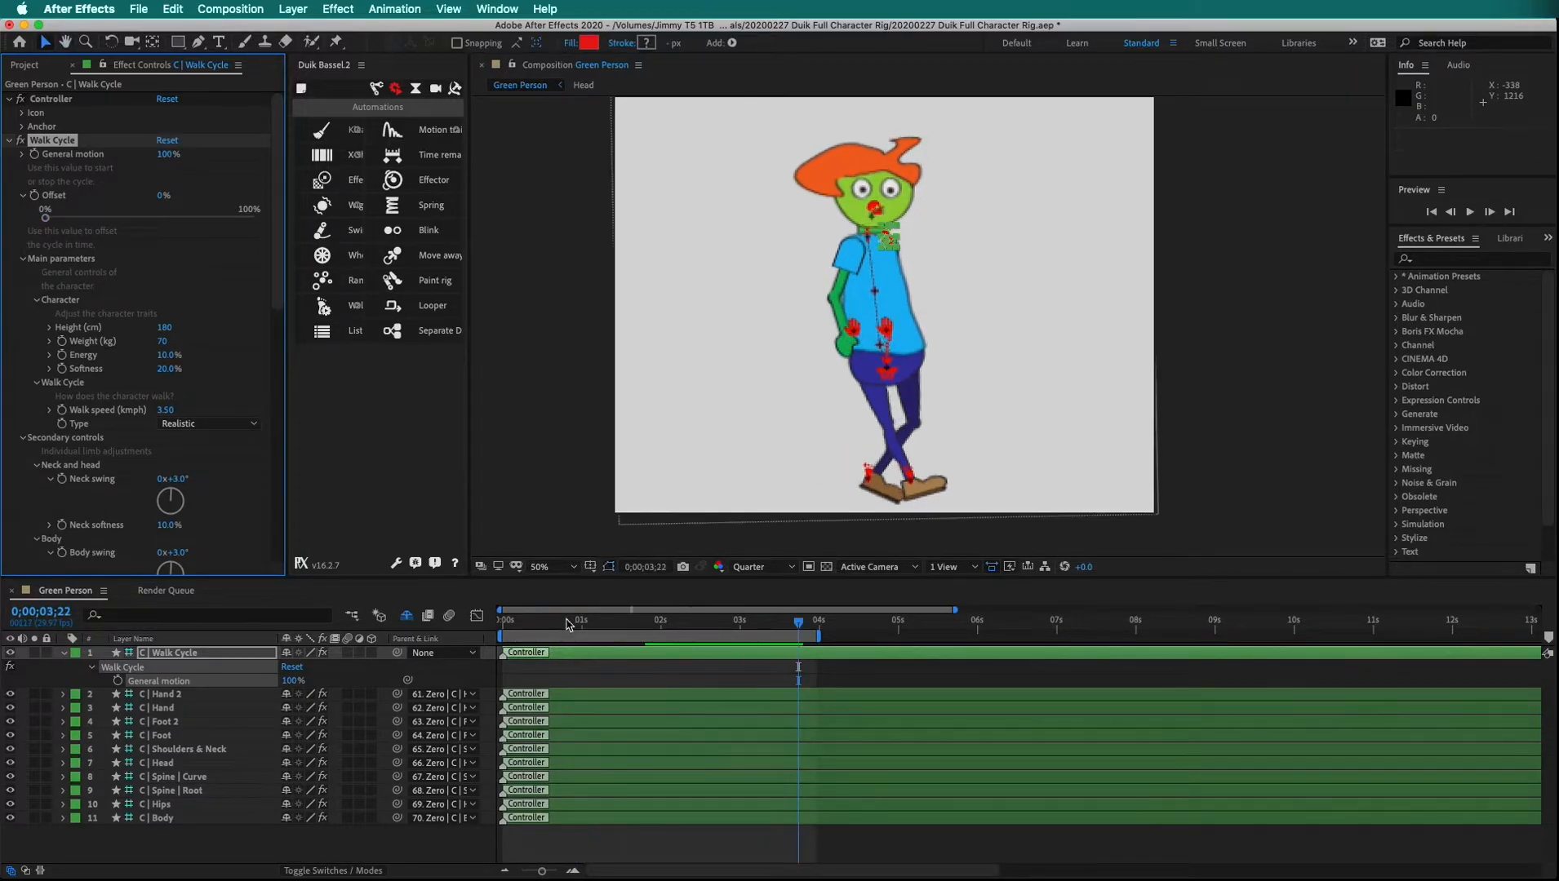
left_click(505, 620)
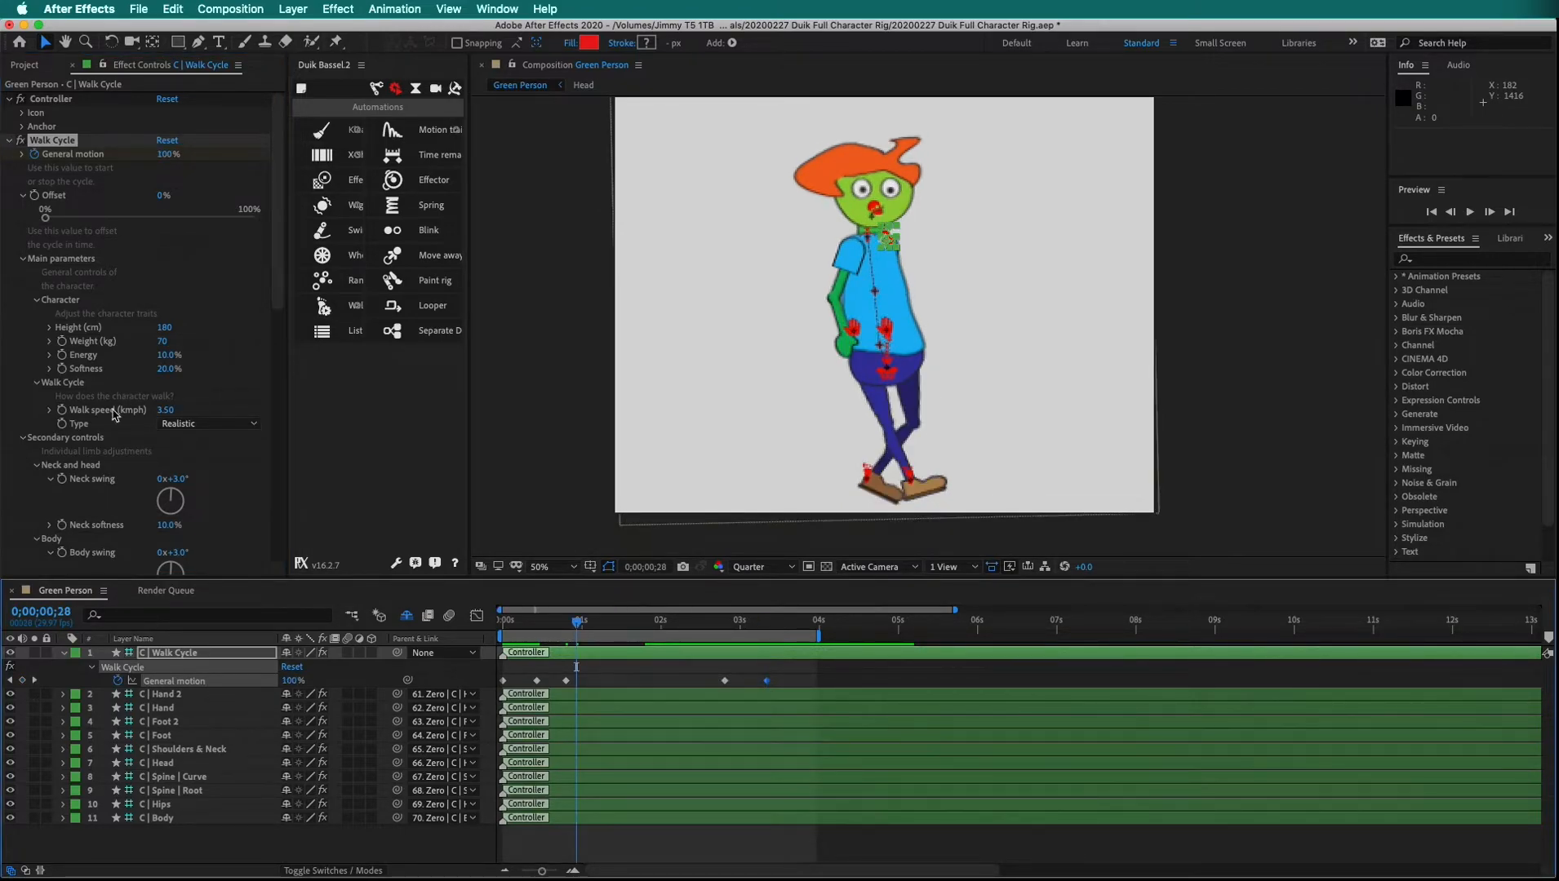
Scroll Effect Controls down to the Neck and head settings
scroll("down", 3)
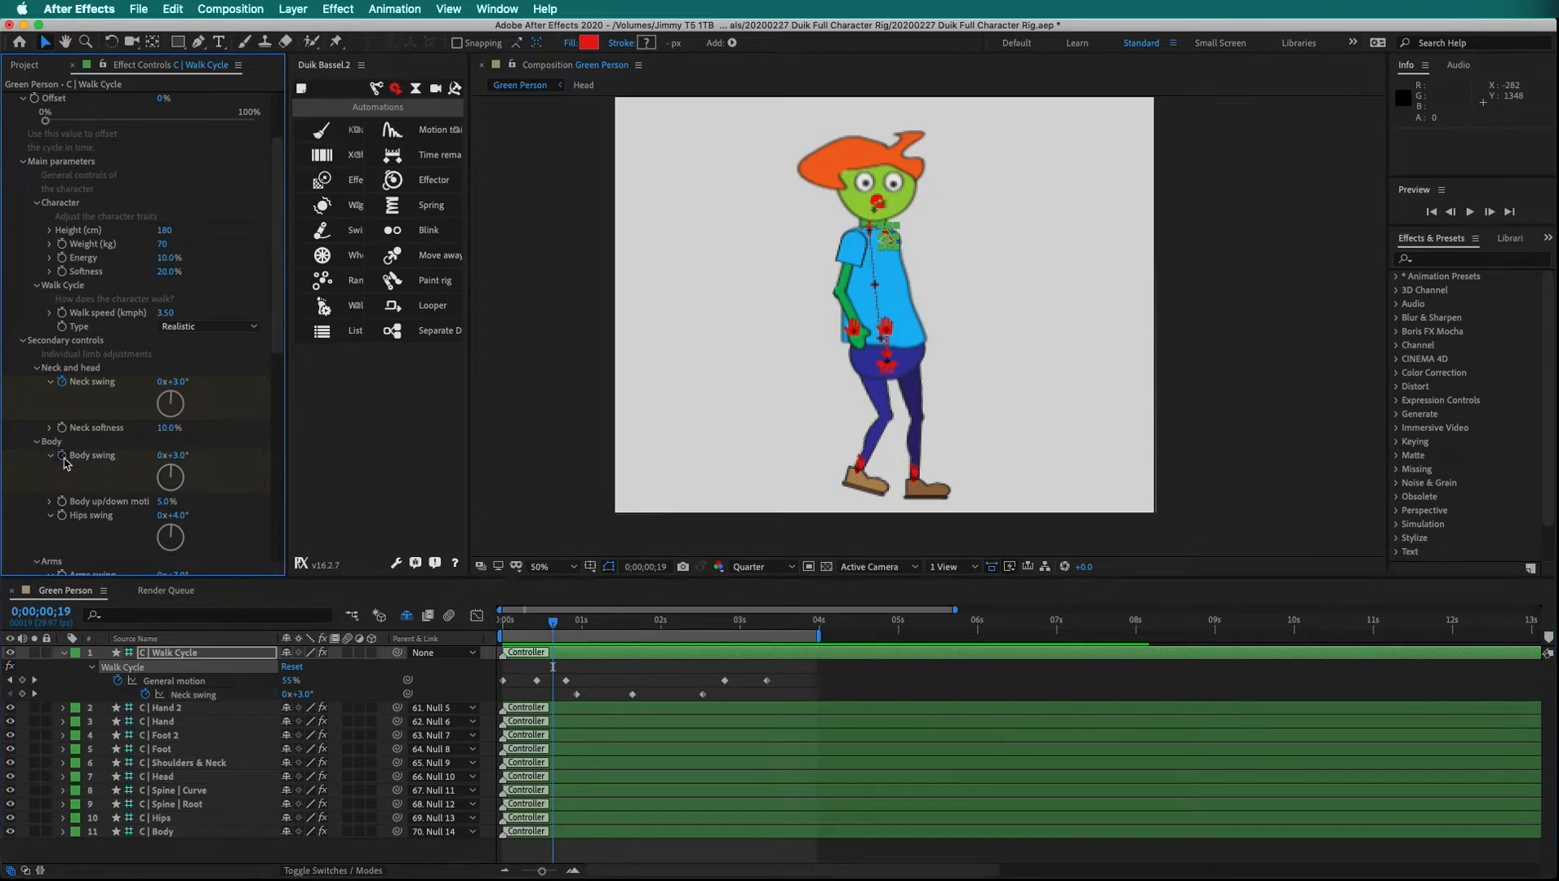
Enable the Body swing stopwatch and add a Body swing keyframe near 2;05
left_click(174, 653)
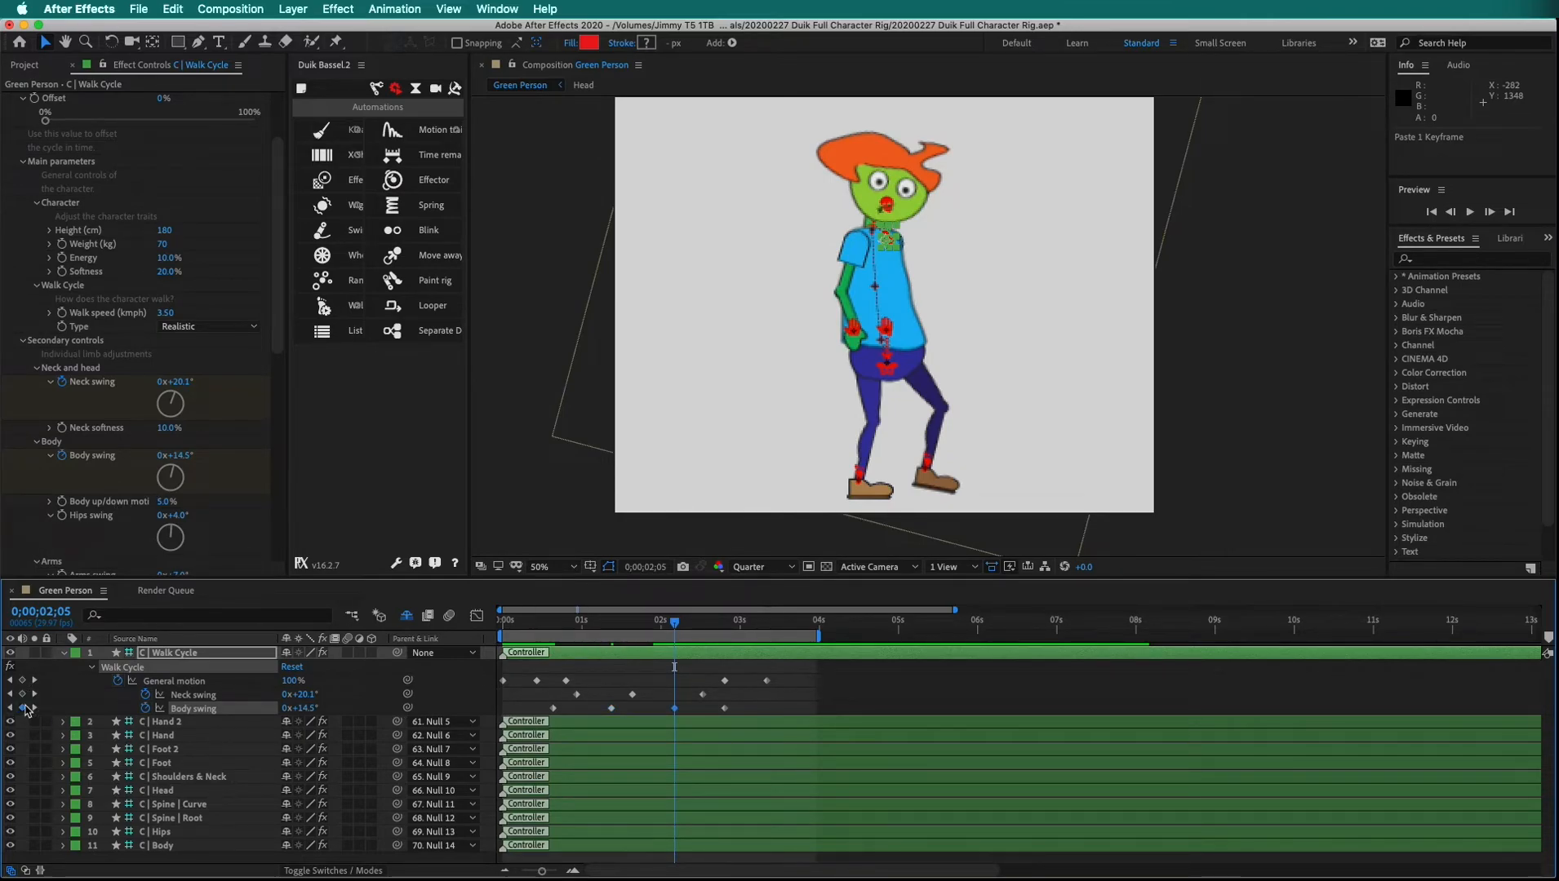
left_click(1489, 211)
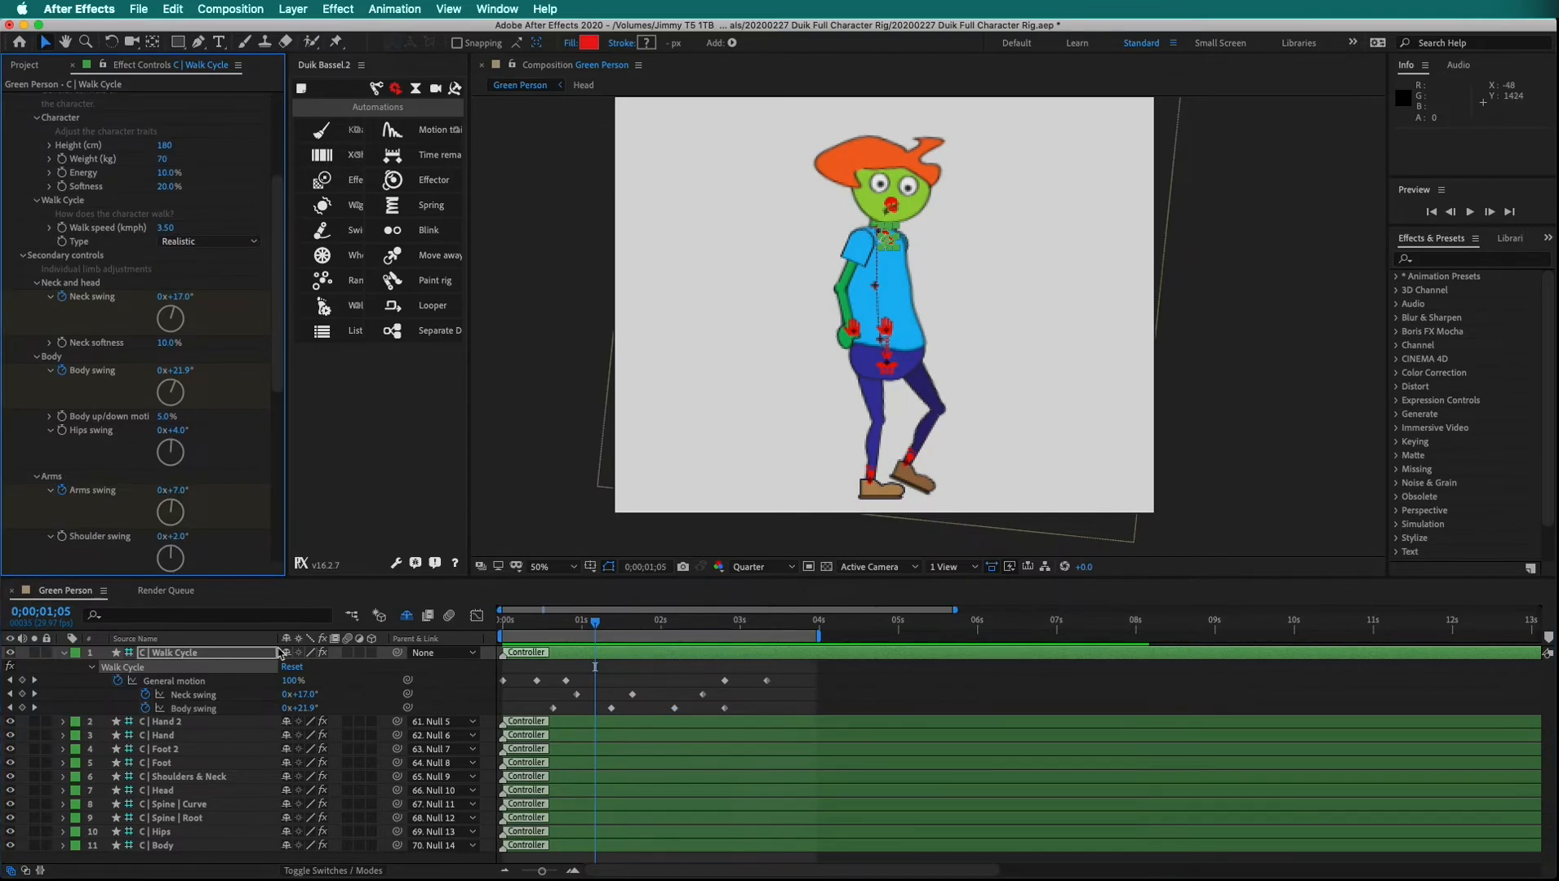
Twirl open the C | Walk Cycle layer to list its Contents
left_click(62, 653)
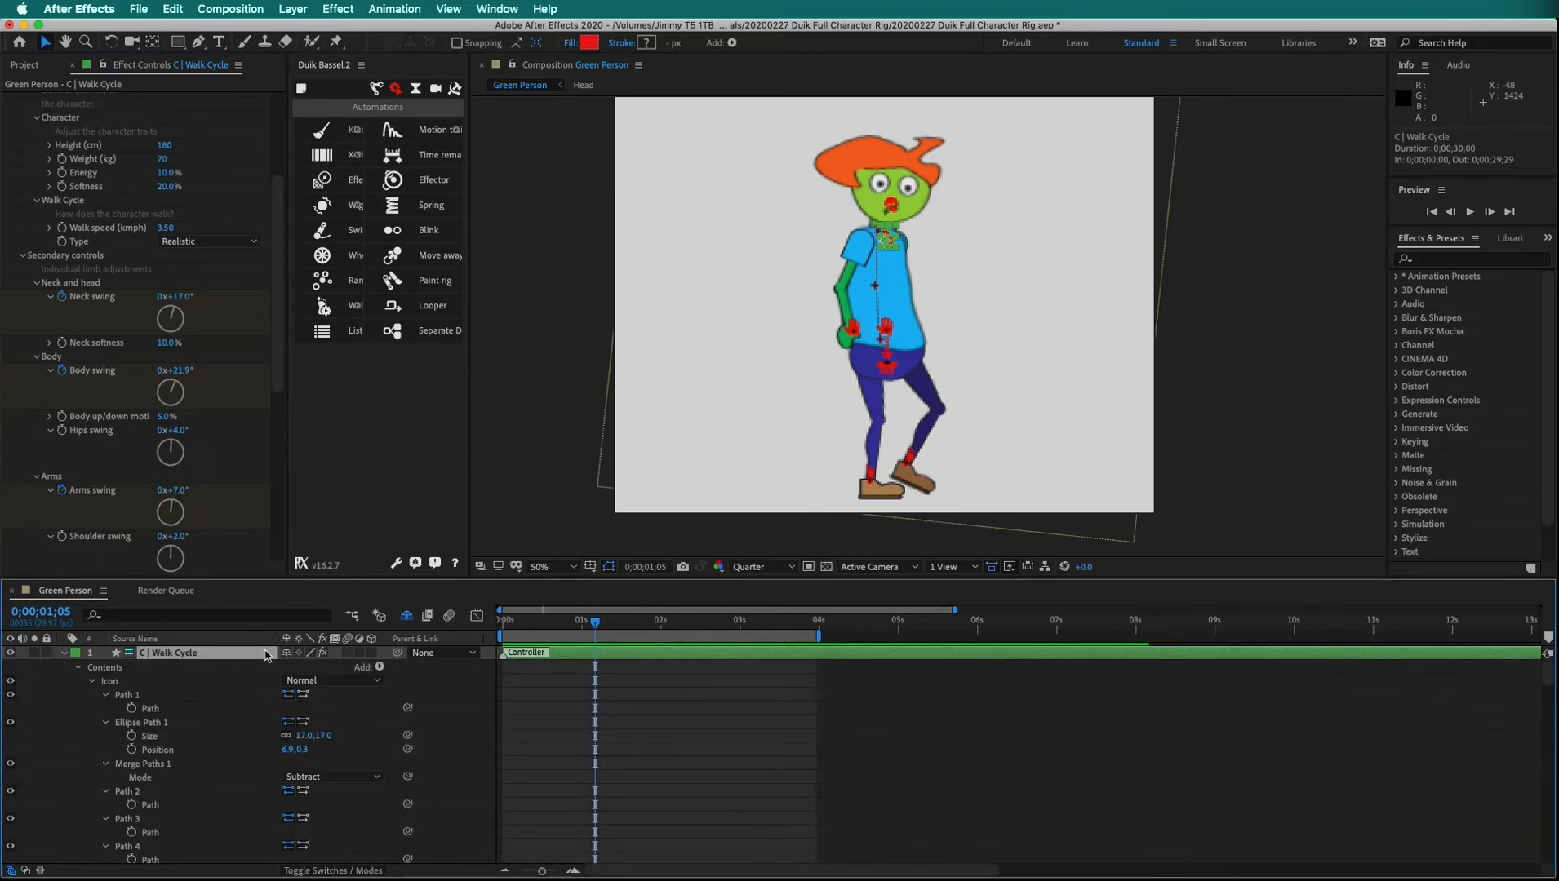